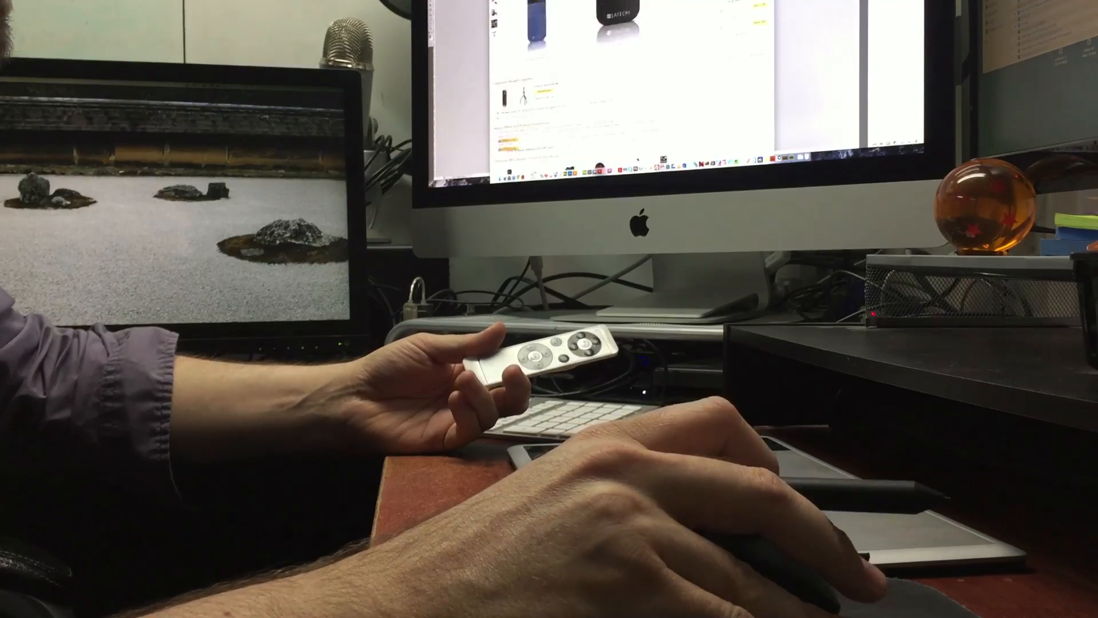
Paint a large soft red blob over the lower part of the black scribbles
scroll("down", 3)
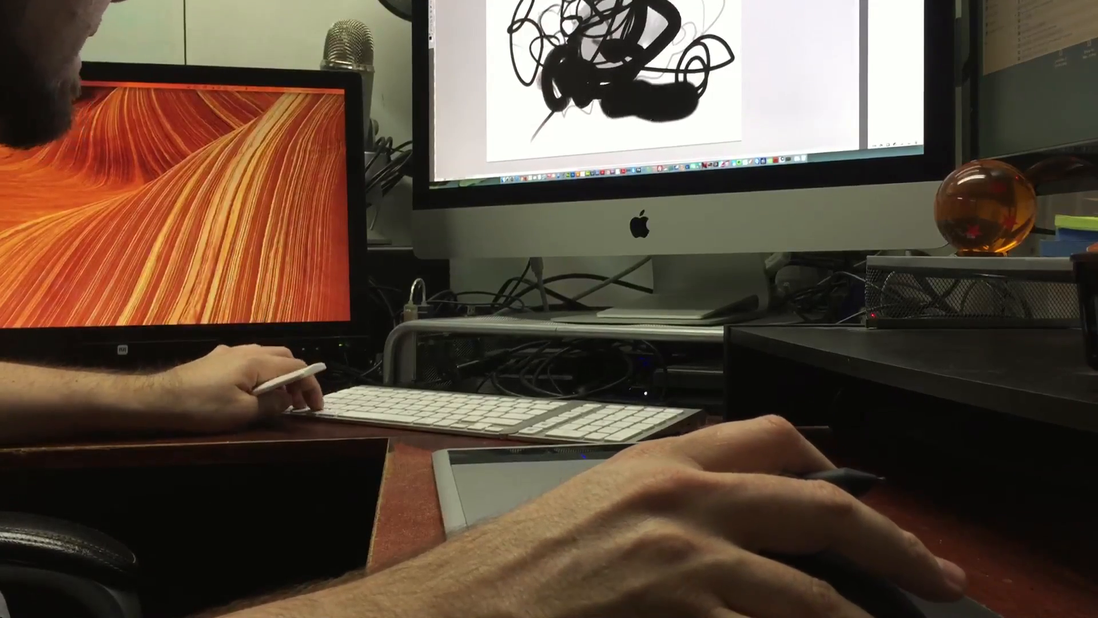
left_click_drag(610, 70, 610, 112)
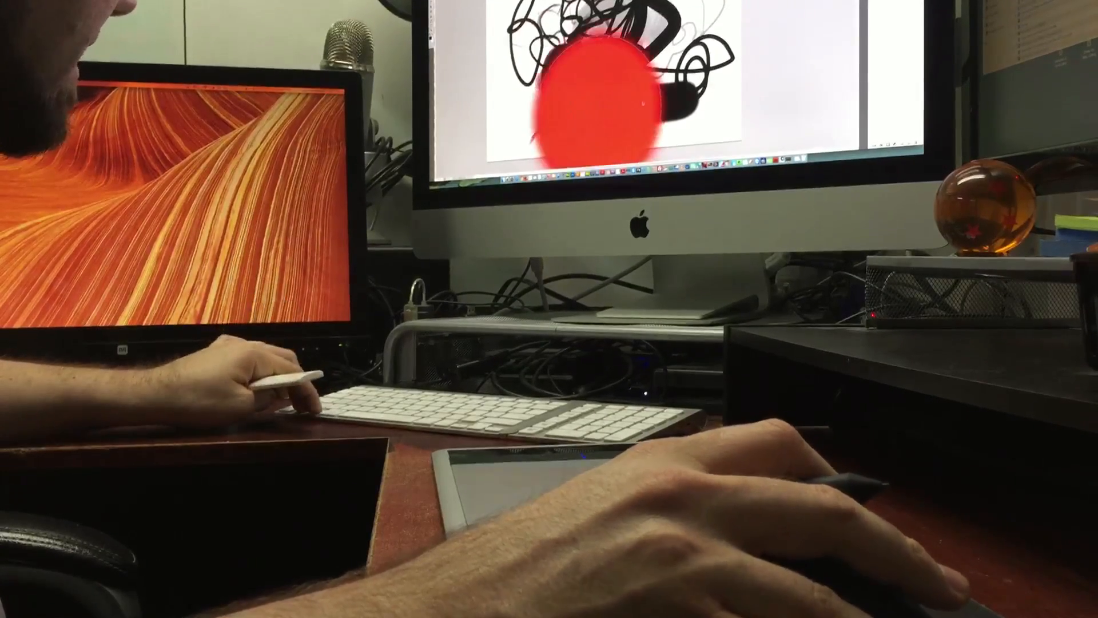